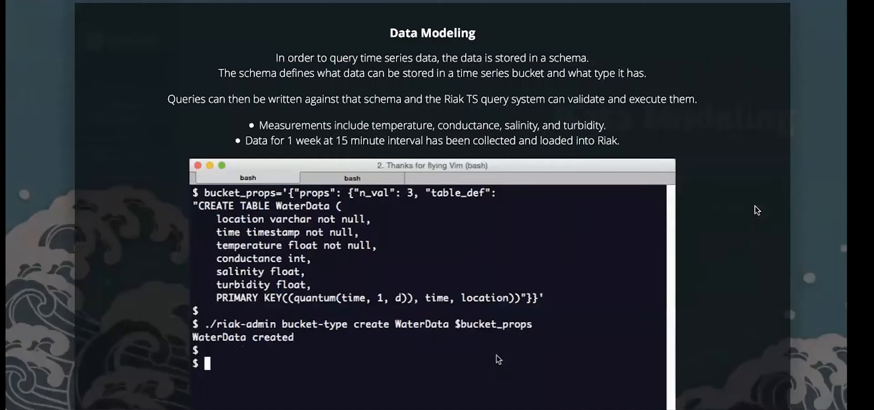
Enter 'riak-admin bucket-type activate WaterData' in the looping terminal demo.
{"action": "type", "text": "./riak-"}
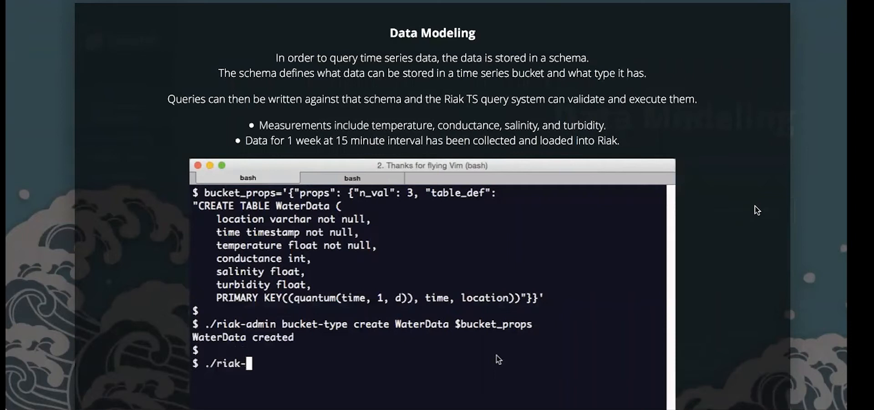
{"action": "type", "text": "admin bucket-"}
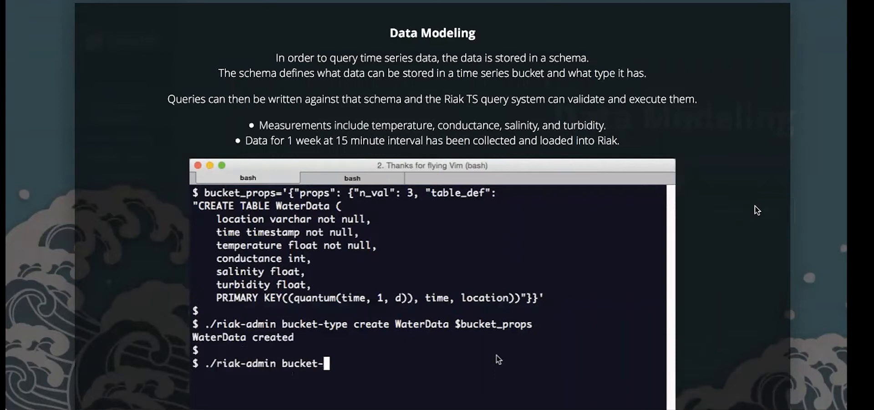
{"action": "type", "text": "type ac"}
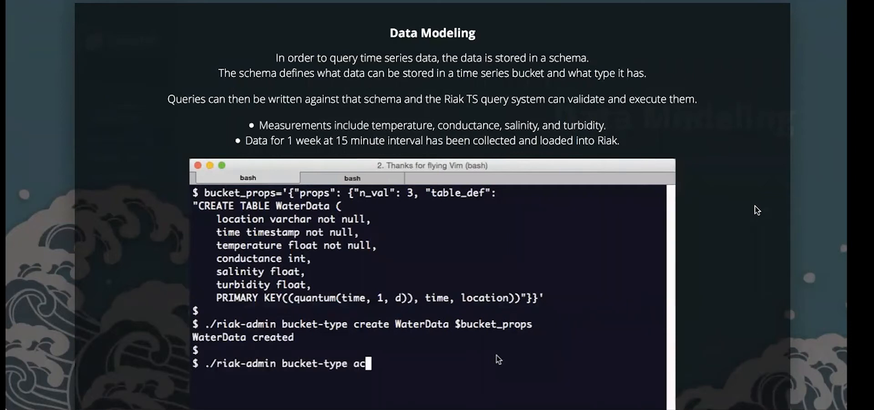
{"action": "type", "text": "tivate Water"}
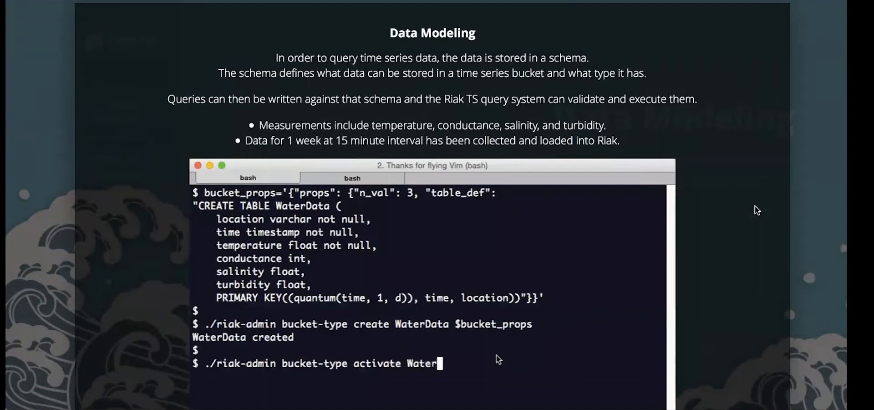
{"action": "key", "text": "Return"}
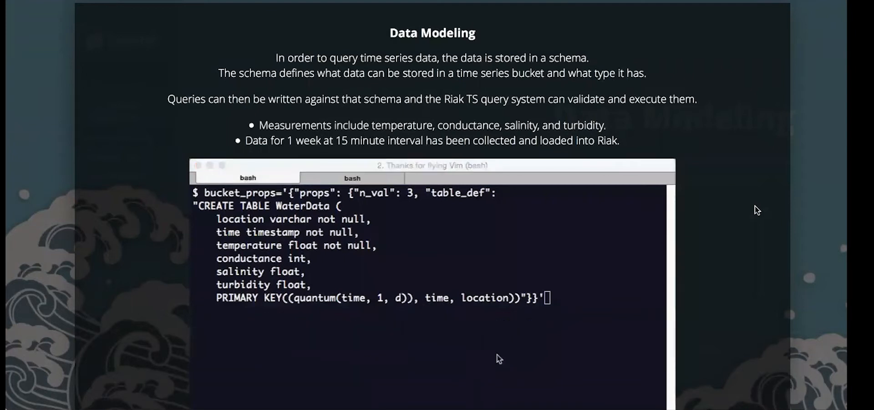
{"action": "key", "text": "Return"}
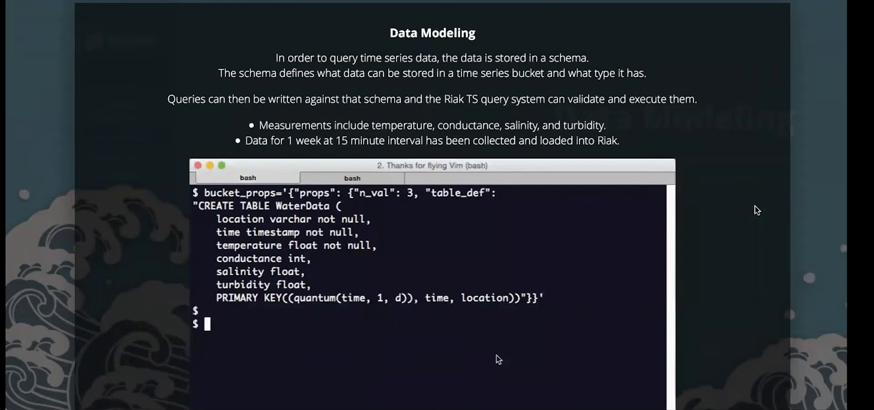
Enter 'riak-admin bucket-type create WaterData $bucket_props' in the demo terminal.
{"action": "type", "text": "./riak-"}
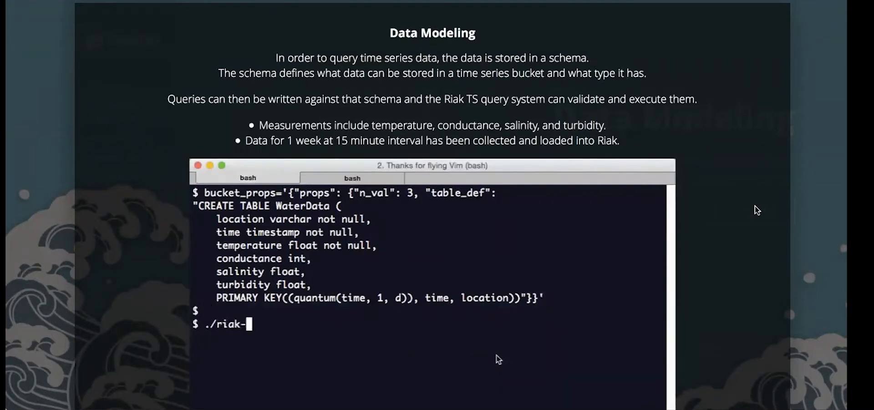
{"action": "type", "text": "admin bucke"}
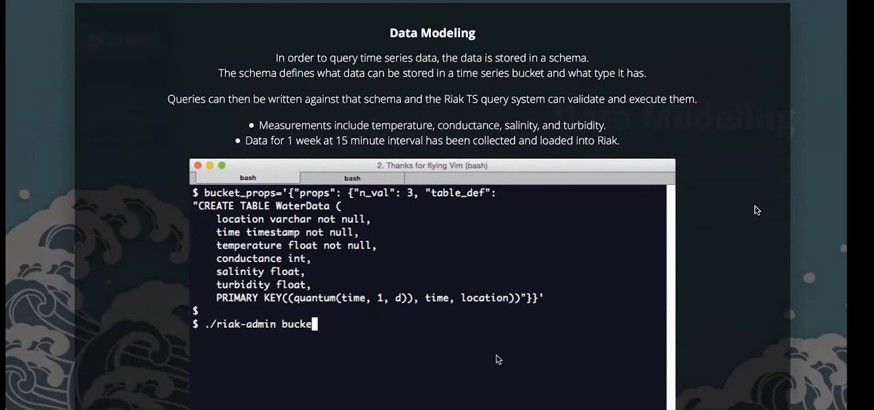
{"action": "type", "text": "t-type"}
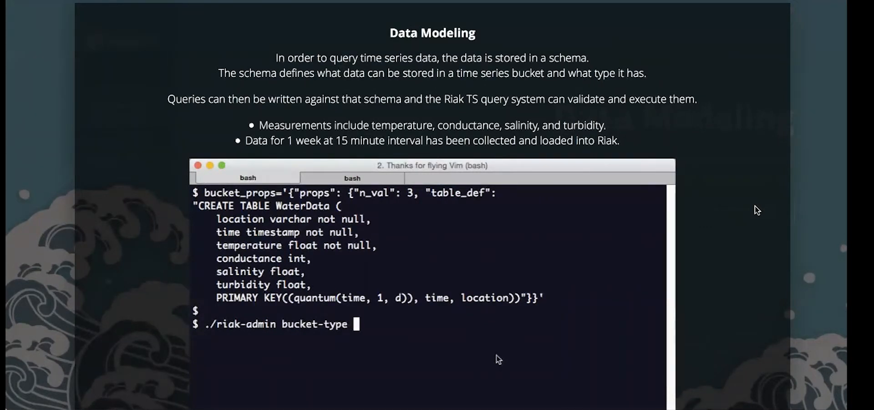
{"action": "type", "text": "create Wate"}
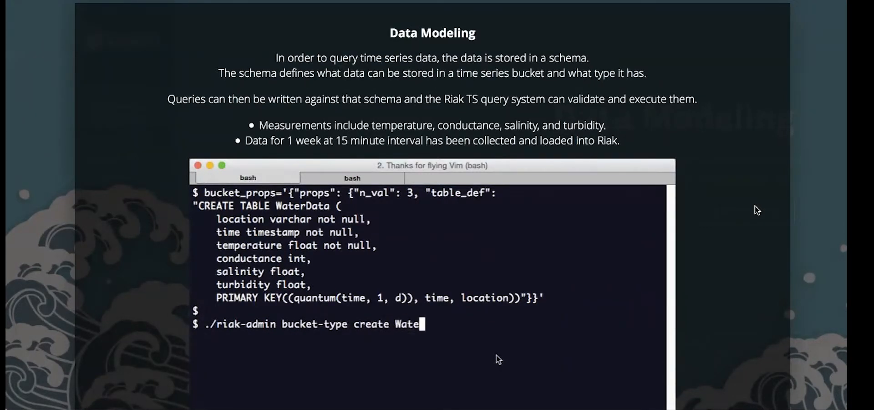
{"action": "type", "text": "Data"}
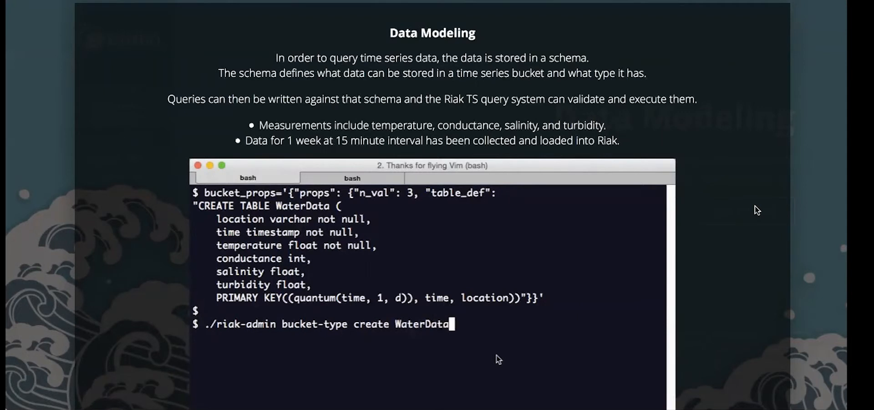
{"action": "type", "text": "$bucket"}
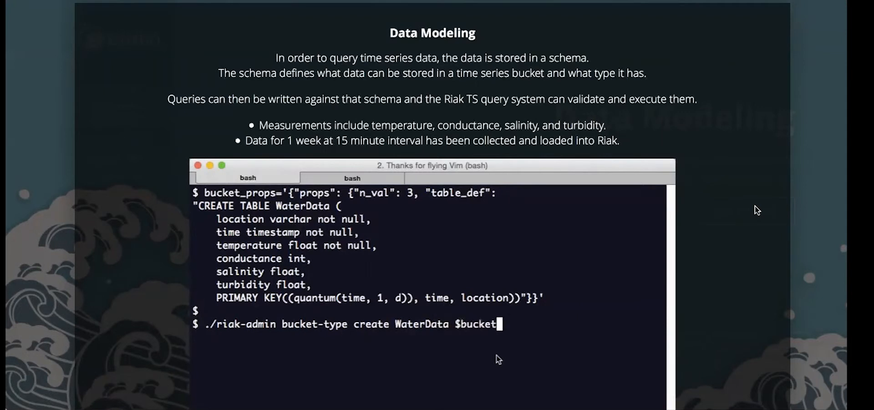
{"action": "type", "text": "_props"}
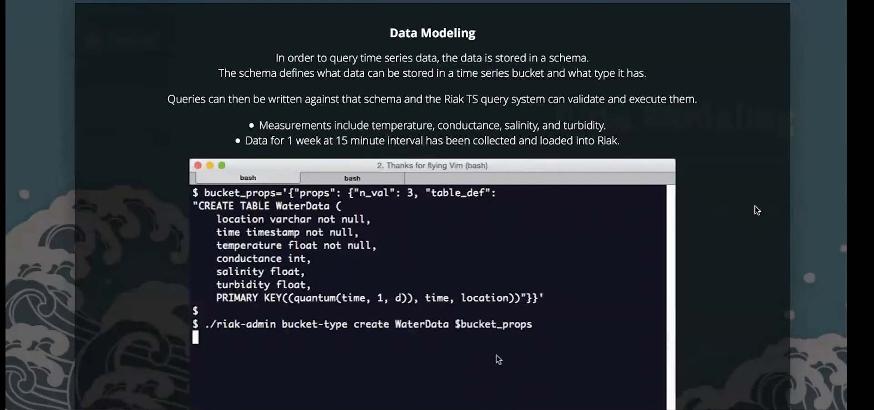
{"action": "key", "text": "Return"}
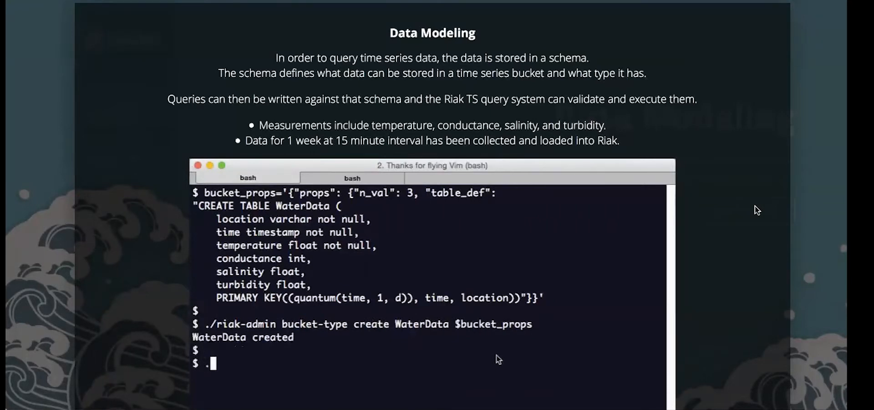
Repeat the riak-admin activate command for the WaterData bucket type.
{"action": "type", "text": "./riak-admin bucket-type"}
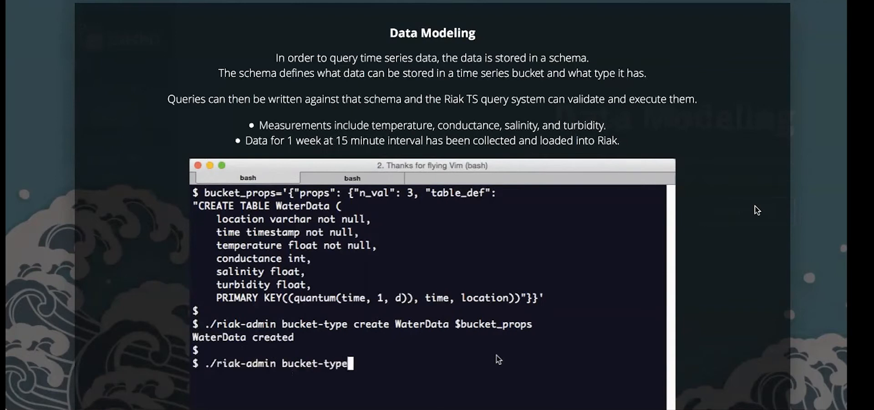
{"action": "type", "text": "activate Water"}
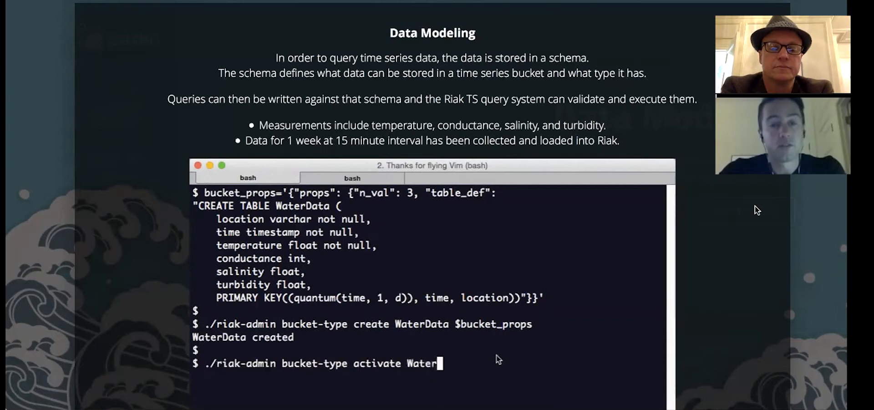
{"action": "key", "text": "Return"}
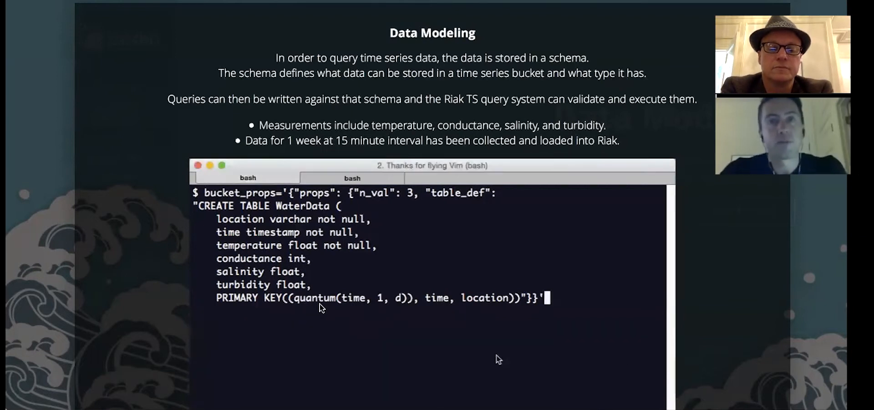
{"action": "key", "text": "Return"}
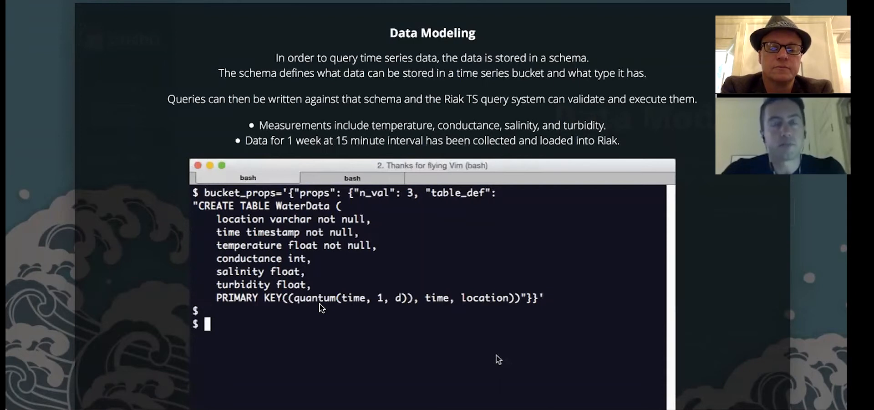
Repeat the riak-admin create command for WaterData with $bucket_props.
{"action": "type", "text": "./riak-ad"}
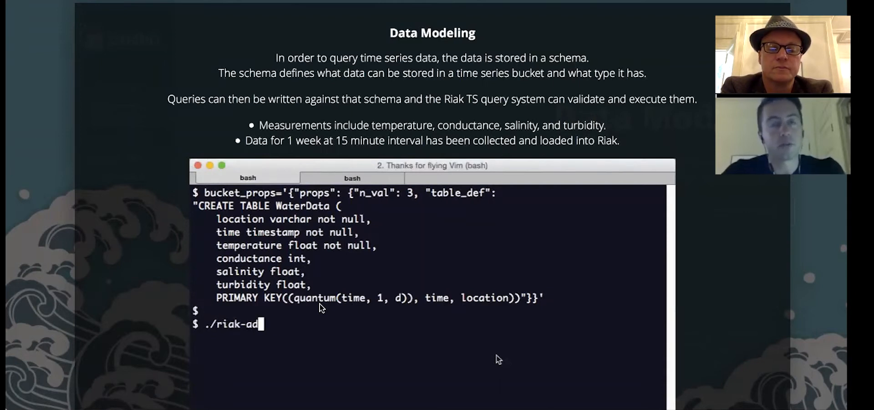
{"action": "type", "text": "min bucket-"}
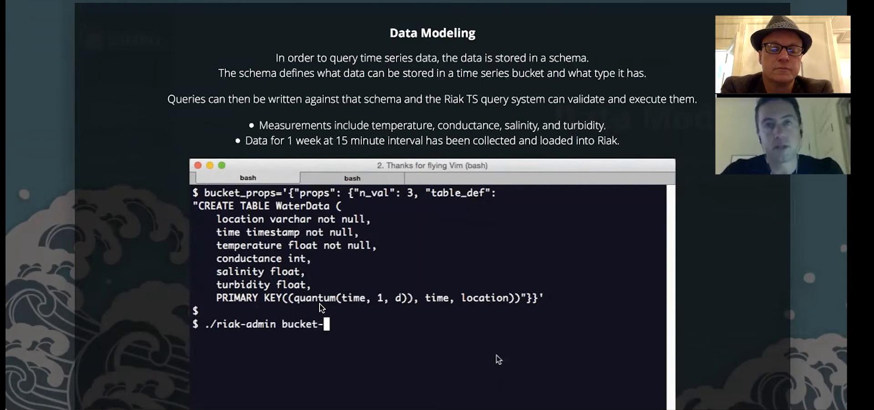
{"action": "type", "text": "type cre"}
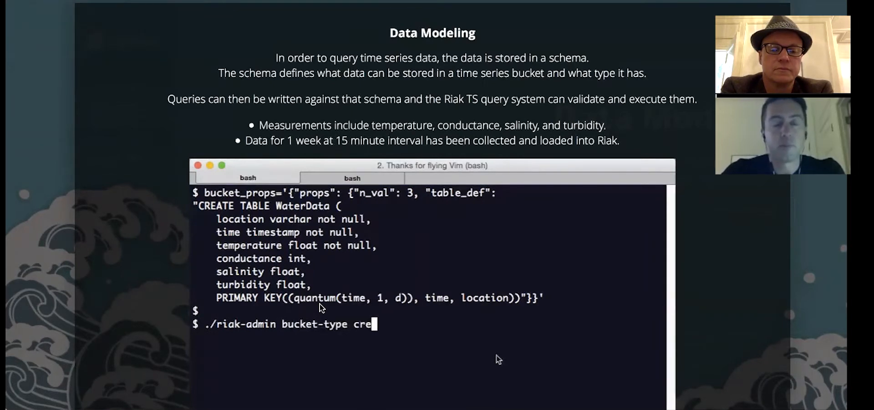
{"action": "type", "text": "ate Waterd"}
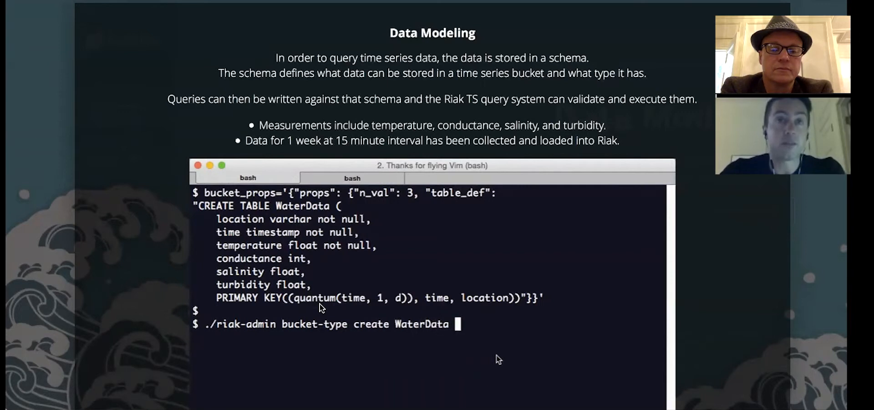
{"action": "type", "text": "$bucket_props"}
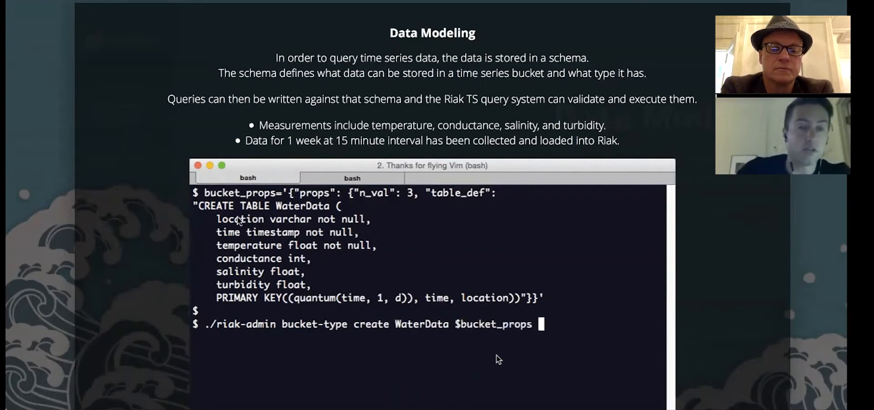
{"action": "key", "text": "Return"}
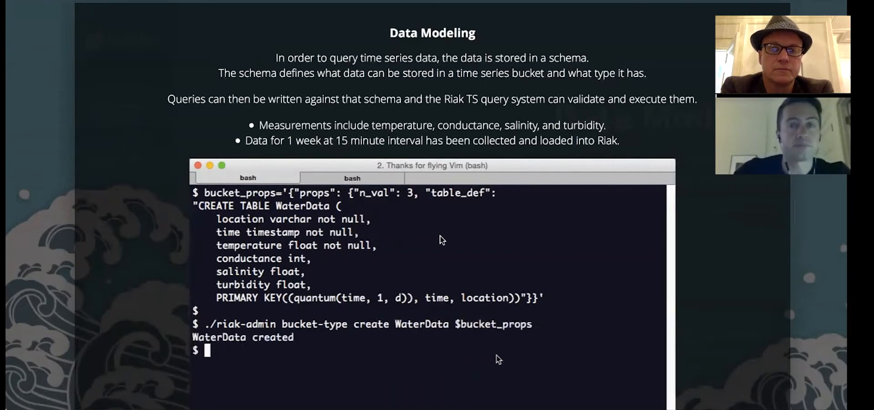
Activate WaterData once more, then move on to the Read Data slide.
{"action": "type", "text": "./riak-admin"}
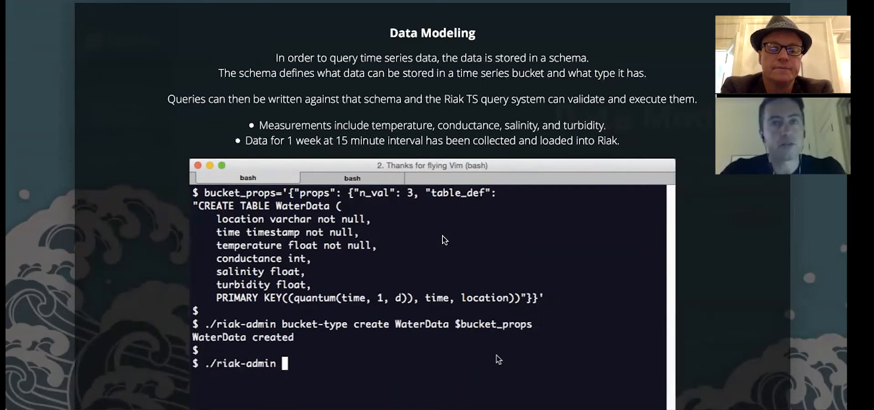
{"action": "type", "text": "bucket-type c"}
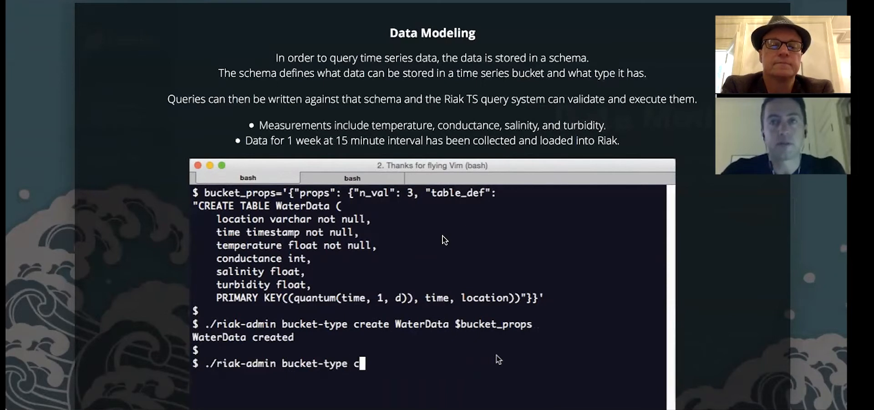
{"action": "type", "text": "activate"}
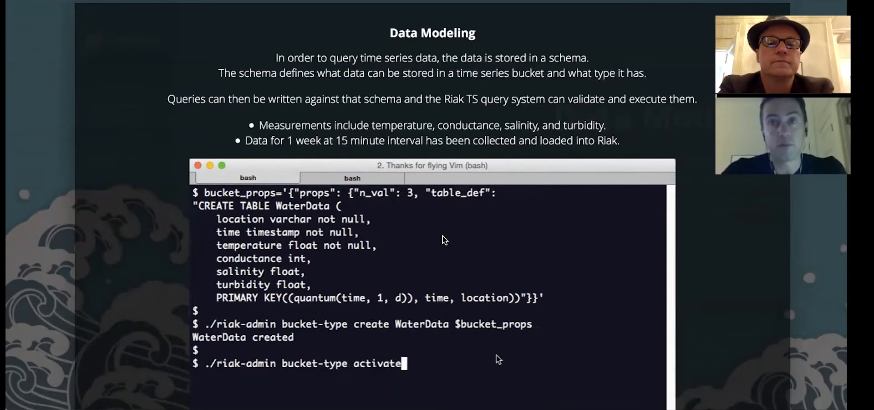
{"action": "type", "text": "WaterData"}
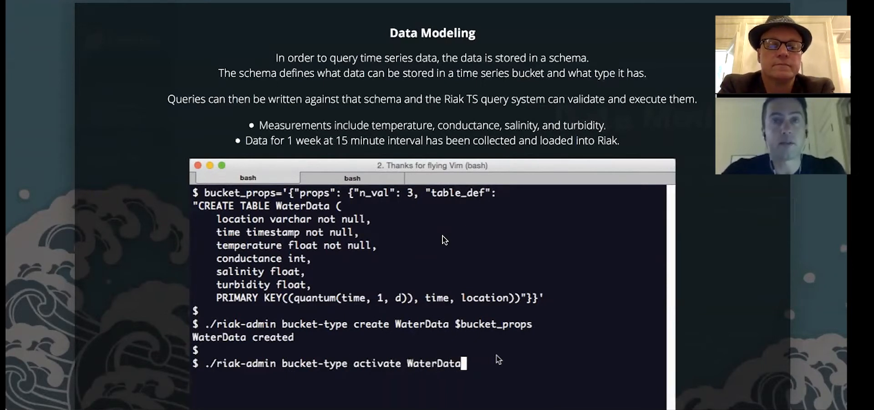
{"action": "key", "text": "Return"}
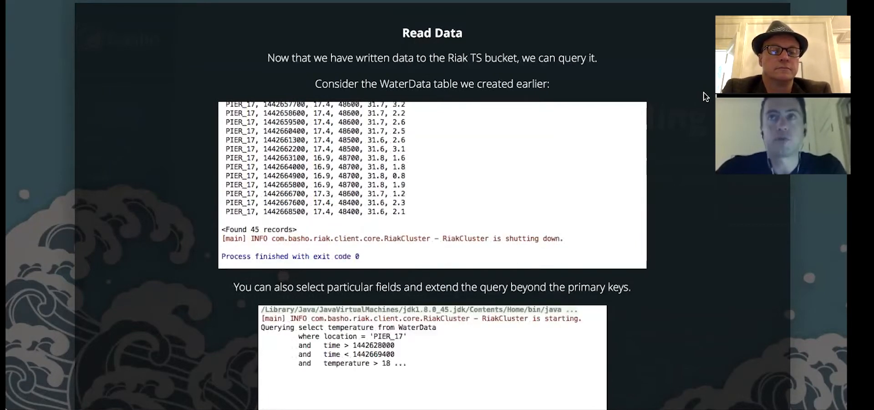
{"action": "scroll", "scroll_direction": "down", "scroll_amount": 3}
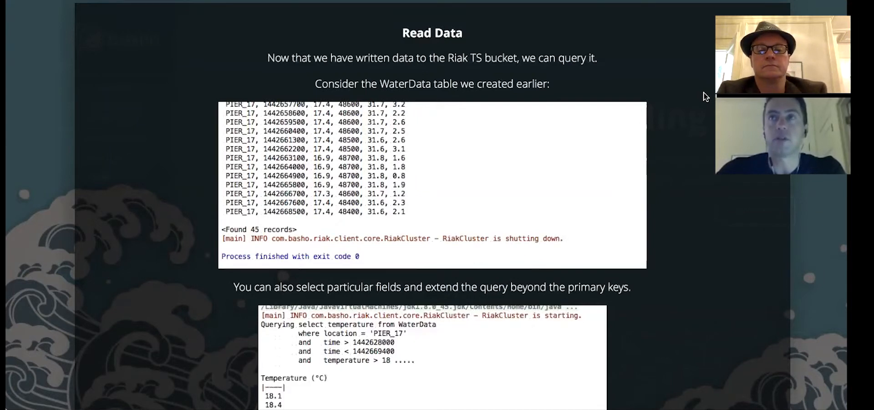